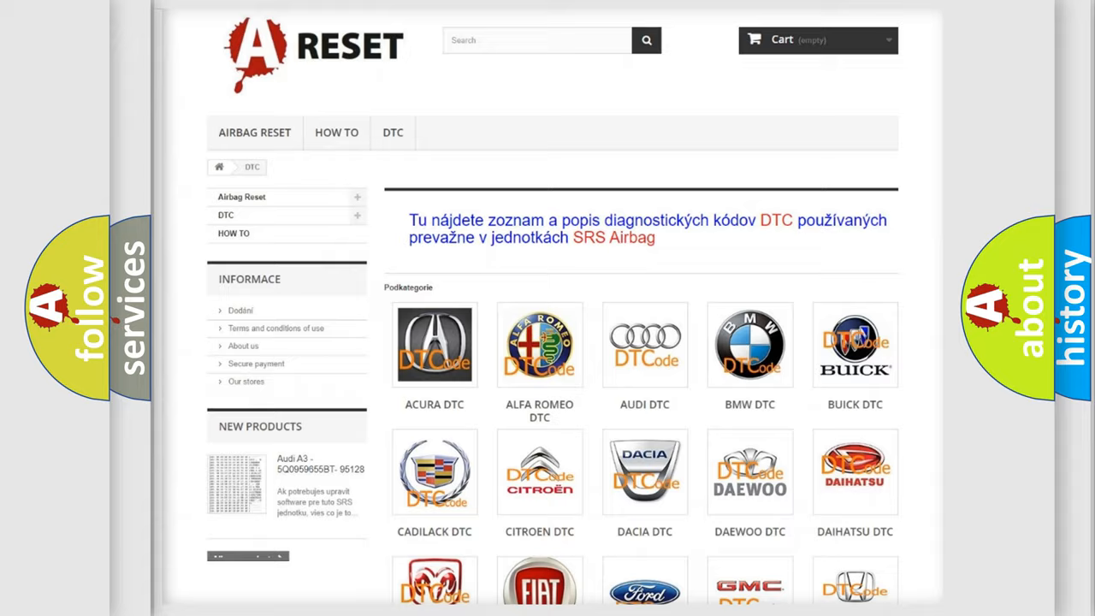
Step: Open the Dodge DTC listing and browse its trouble codes from B000111 to the C-series
scroll("down", 3)
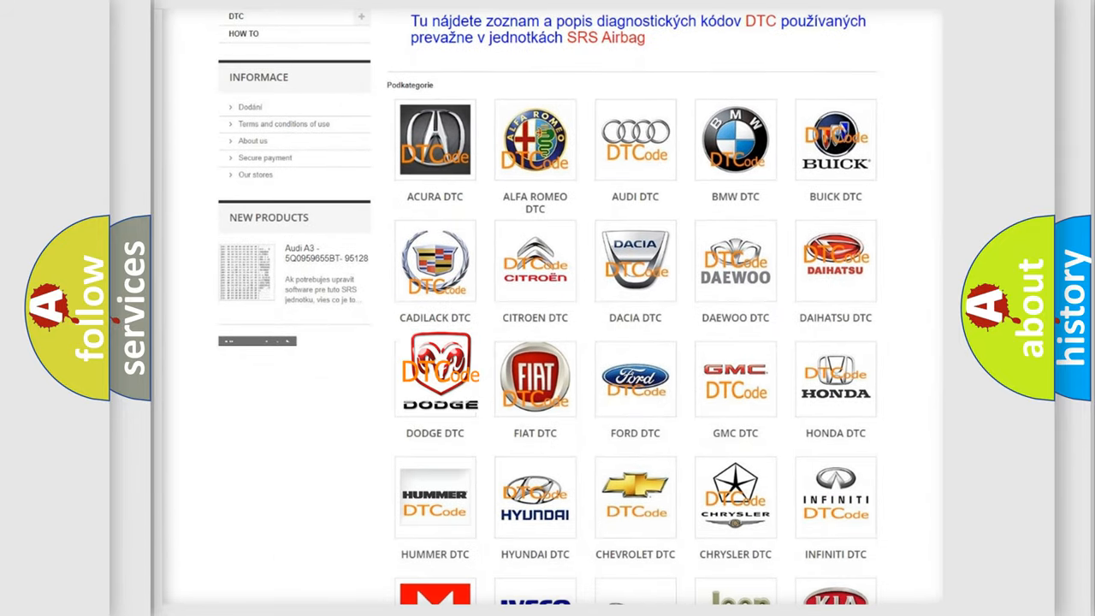
left_click(435, 377)
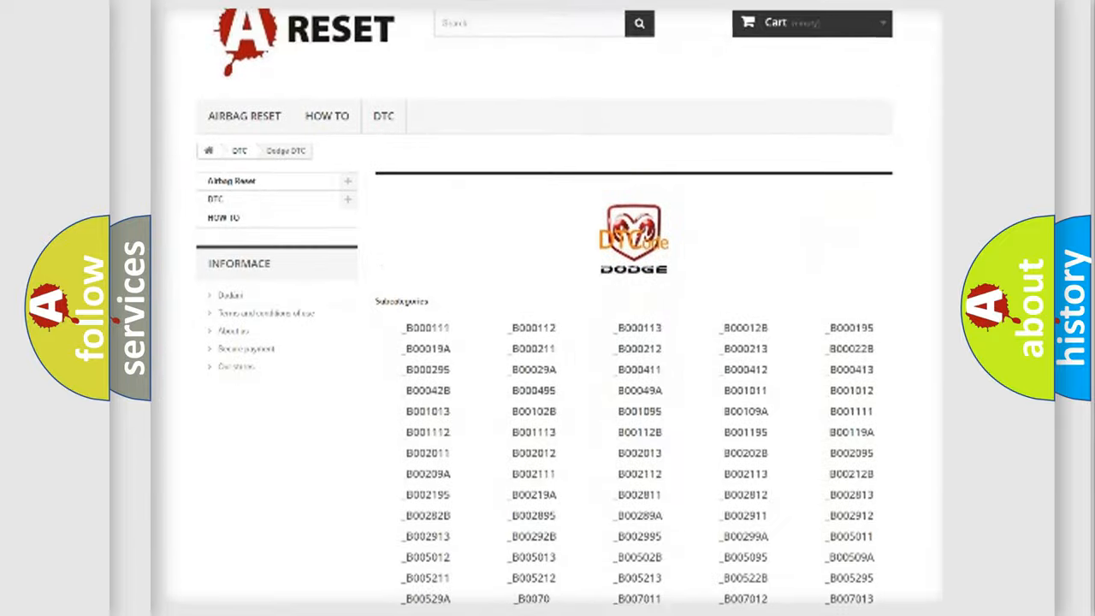
scroll("down", 3)
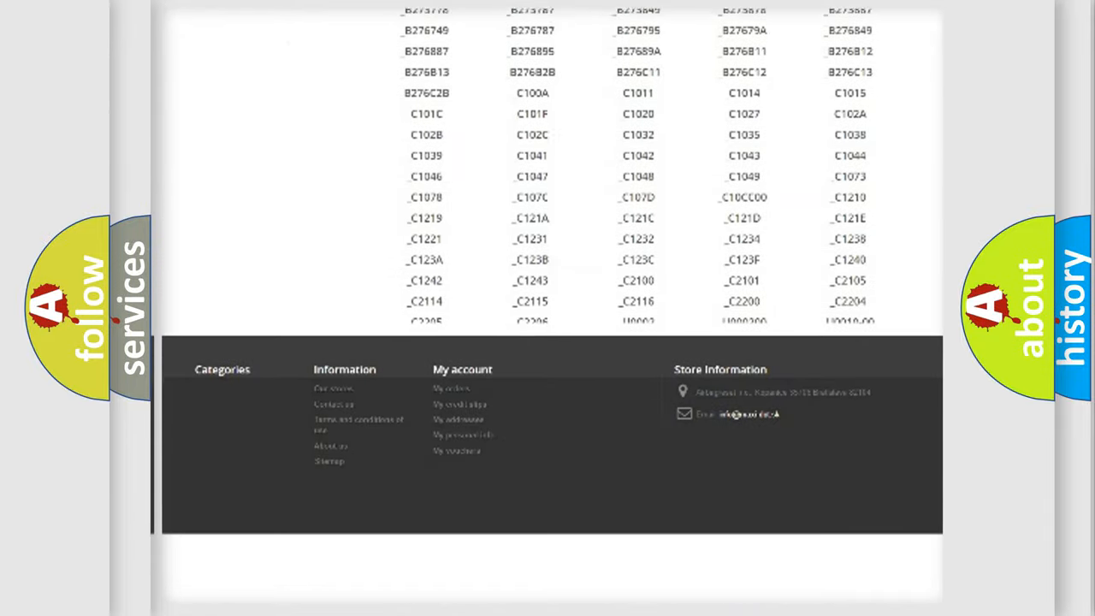